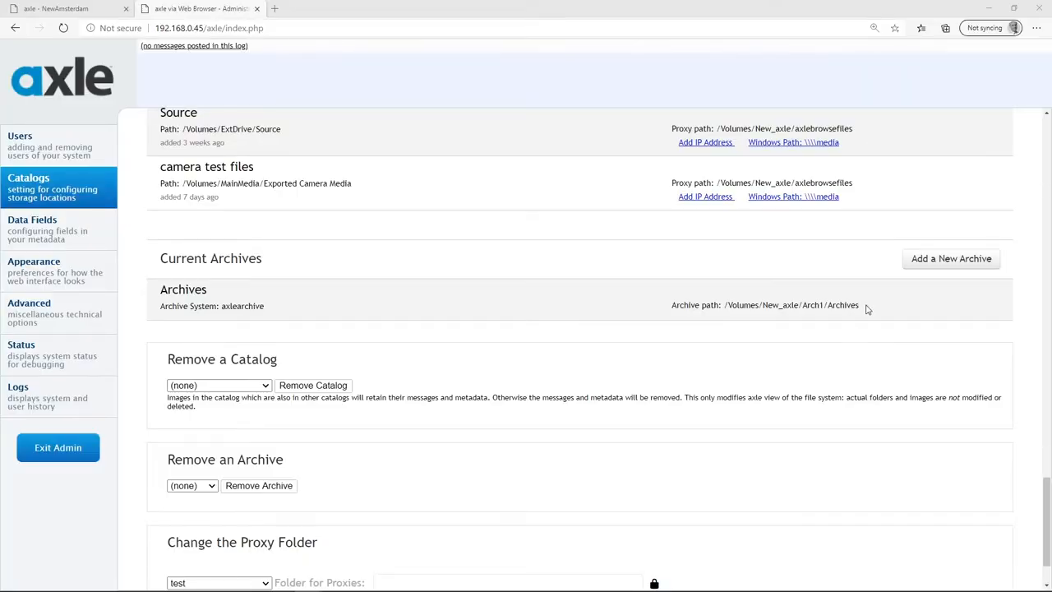
# Exit the admin Catalogs page back to the NewAmsterdam clip browser
pyautogui.click(20, 145)
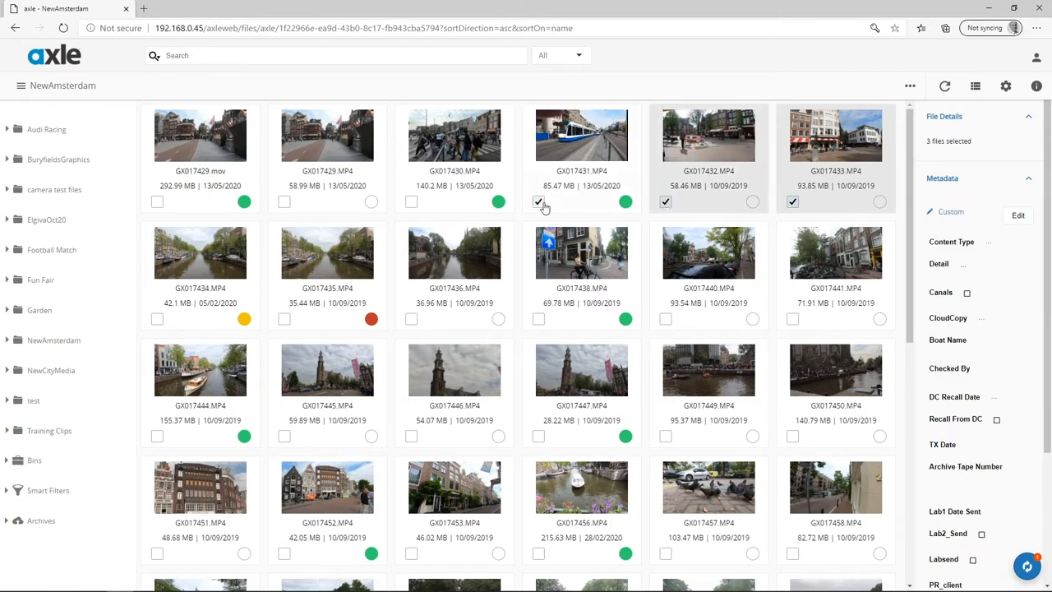
# Add clips GX017431, GX017432 and GX017433 to the Archives archive
pyautogui.click(910, 85)
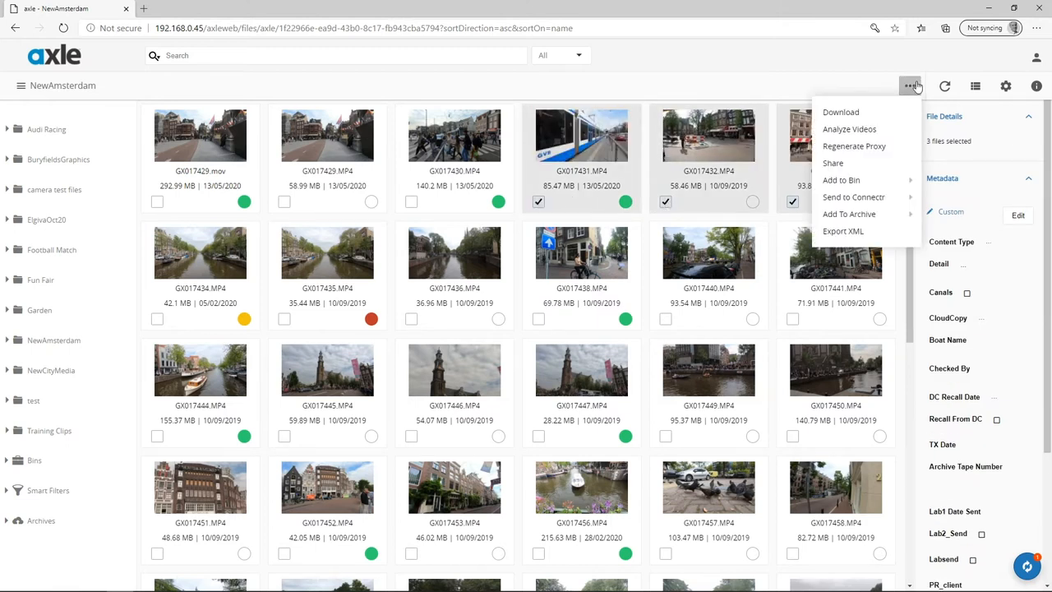
pyautogui.moveTo(849, 213)
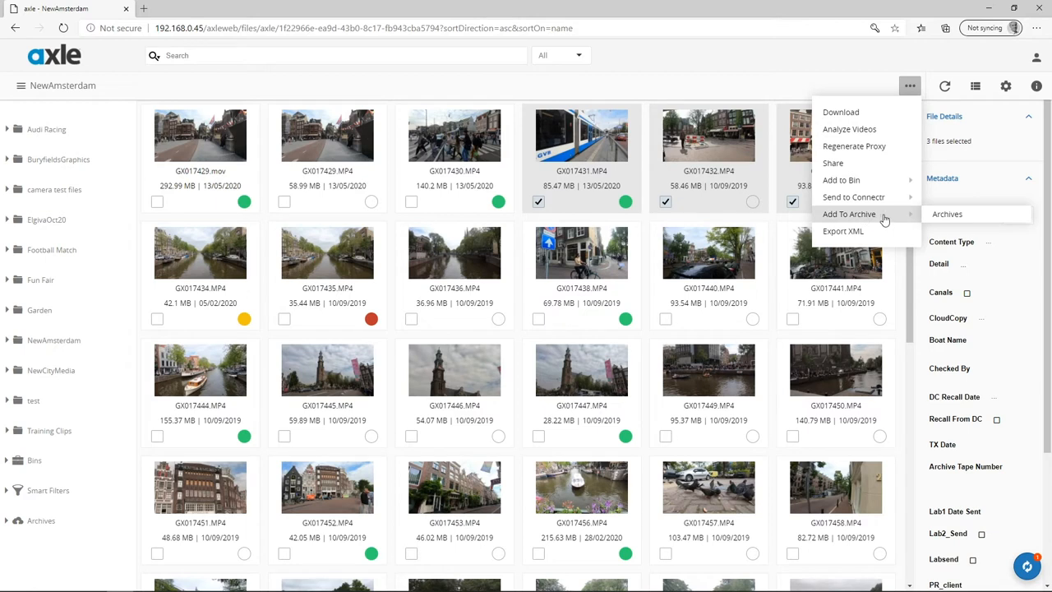
pyautogui.click(947, 214)
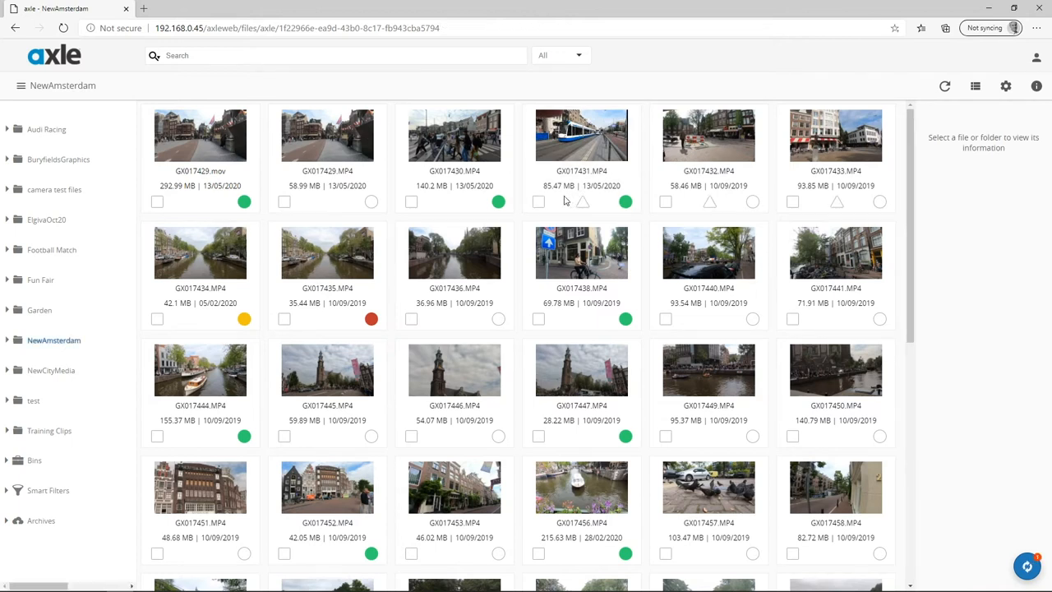
# Select clips GX017431 and GX017432 and open their actions menu to delete tier-1 high-res
pyautogui.click(538, 202)
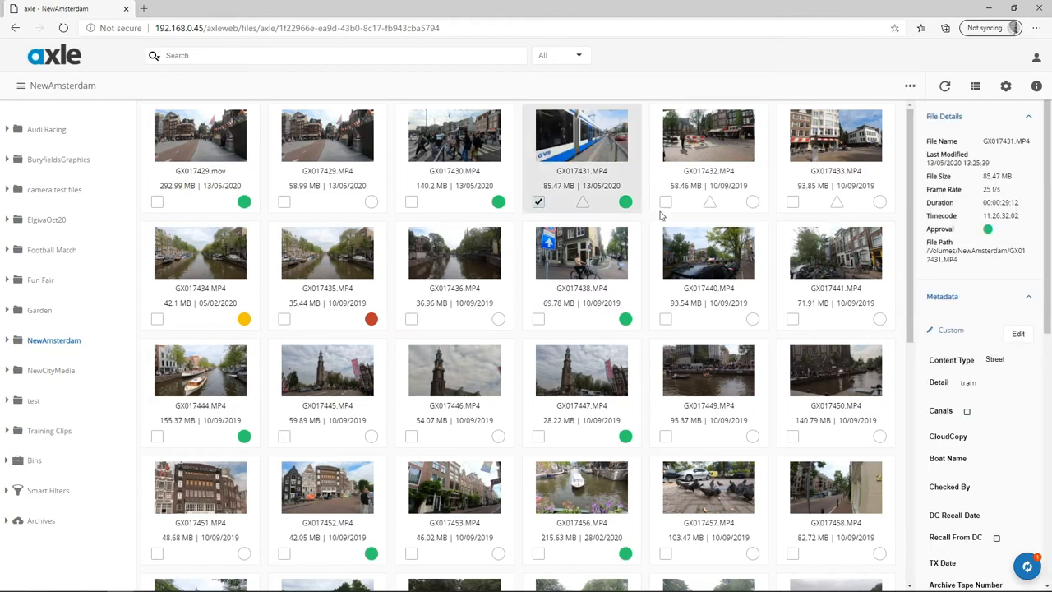
pyautogui.click(664, 202)
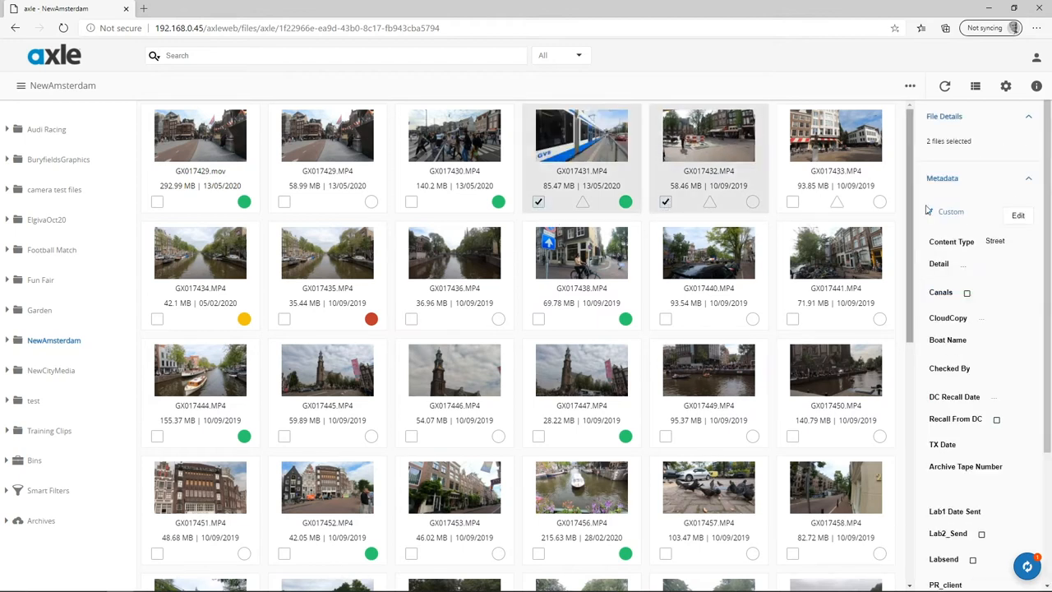
pyautogui.click(910, 85)
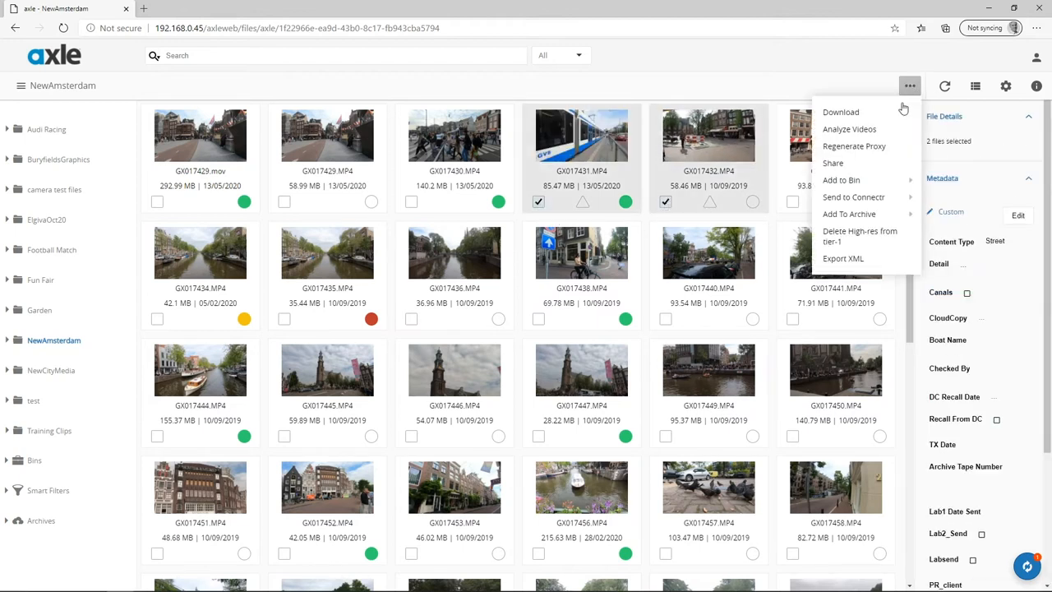
pyautogui.moveTo(860, 236)
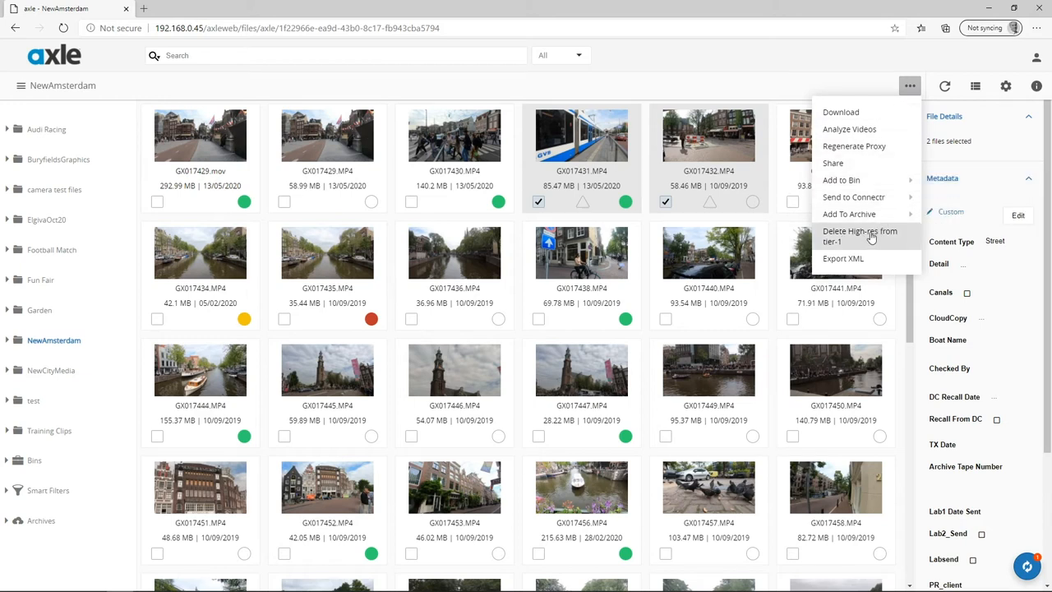
pyautogui.moveTo(871, 236)
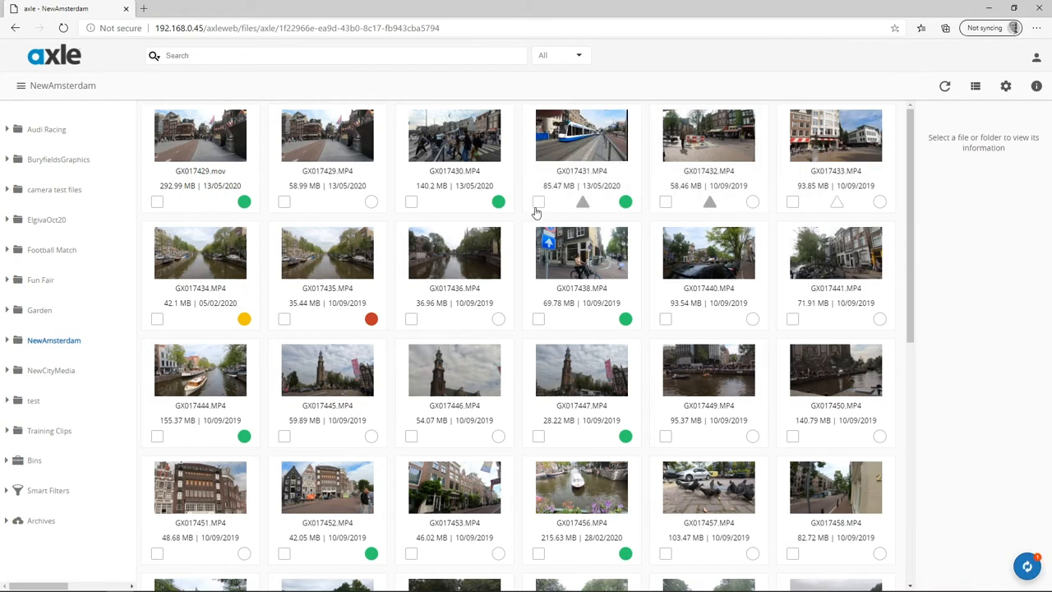
pyautogui.moveTo(538, 207)
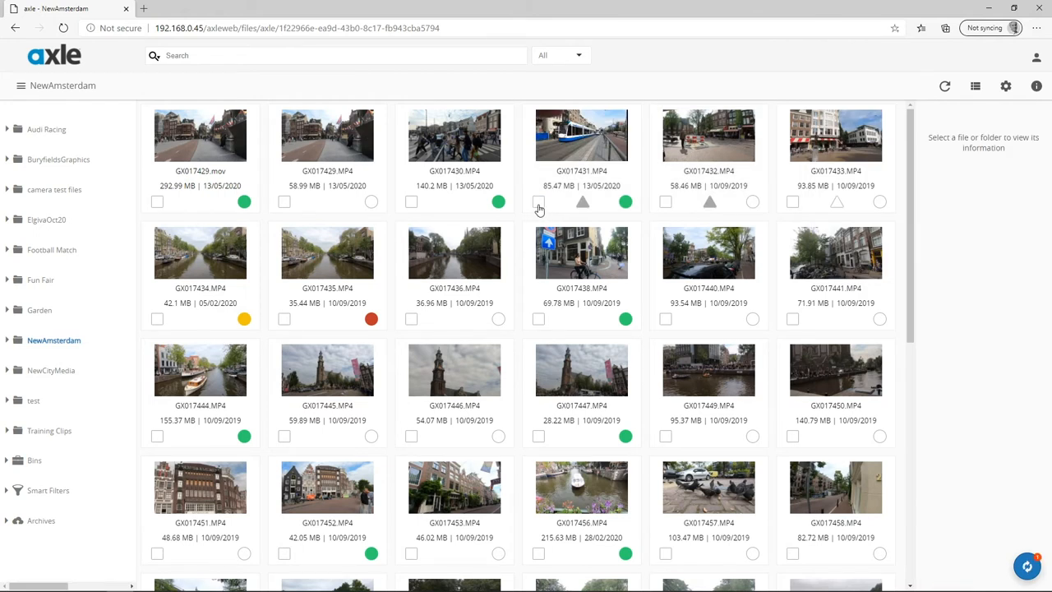
# Set GX017431's Boat Name metadata field to 'boat' and save
pyautogui.click(538, 201)
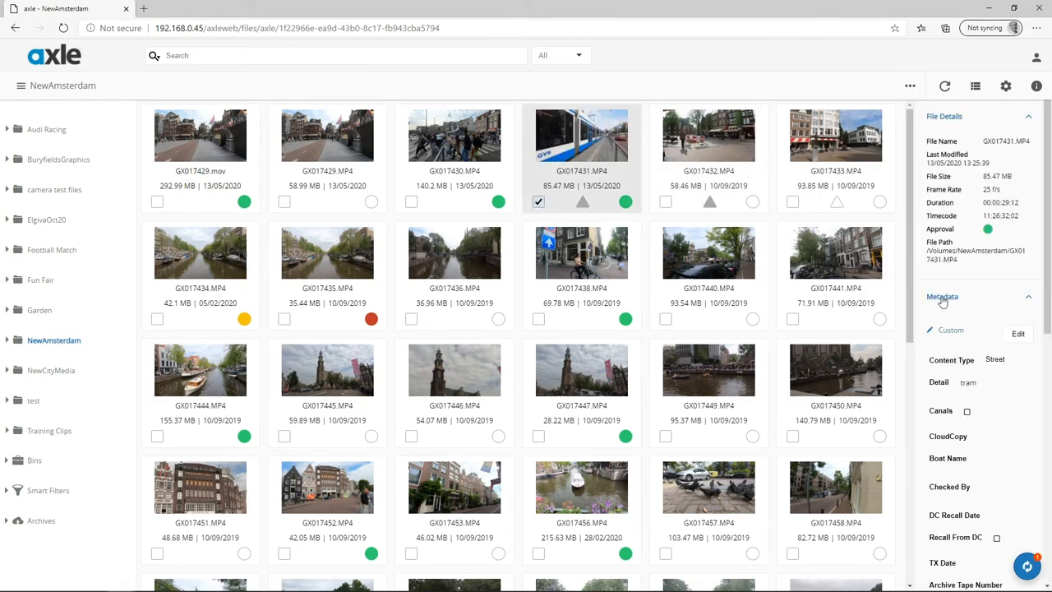
pyautogui.click(1018, 333)
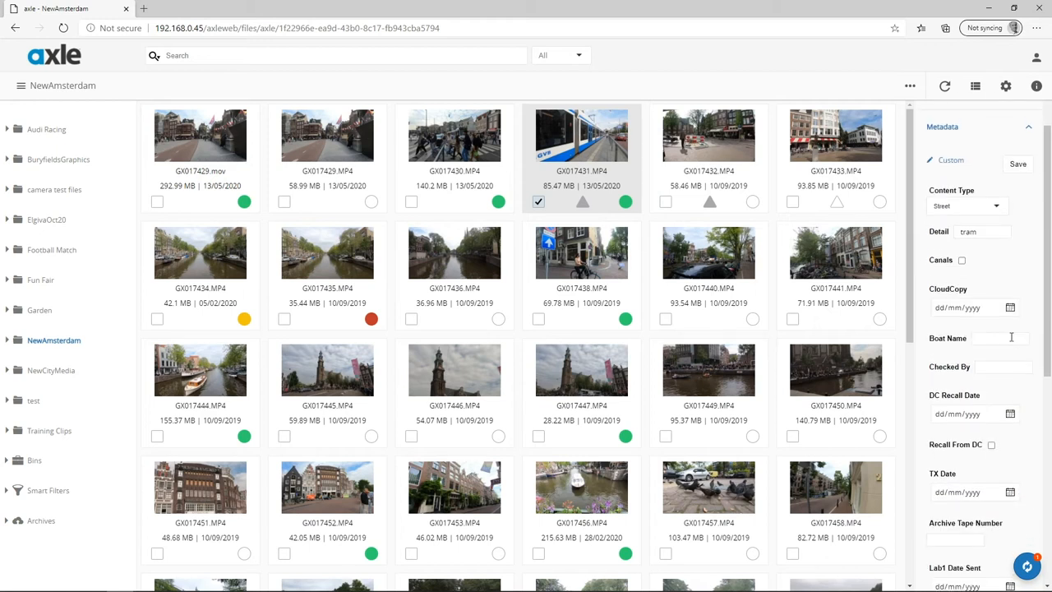
pyautogui.write('boat')
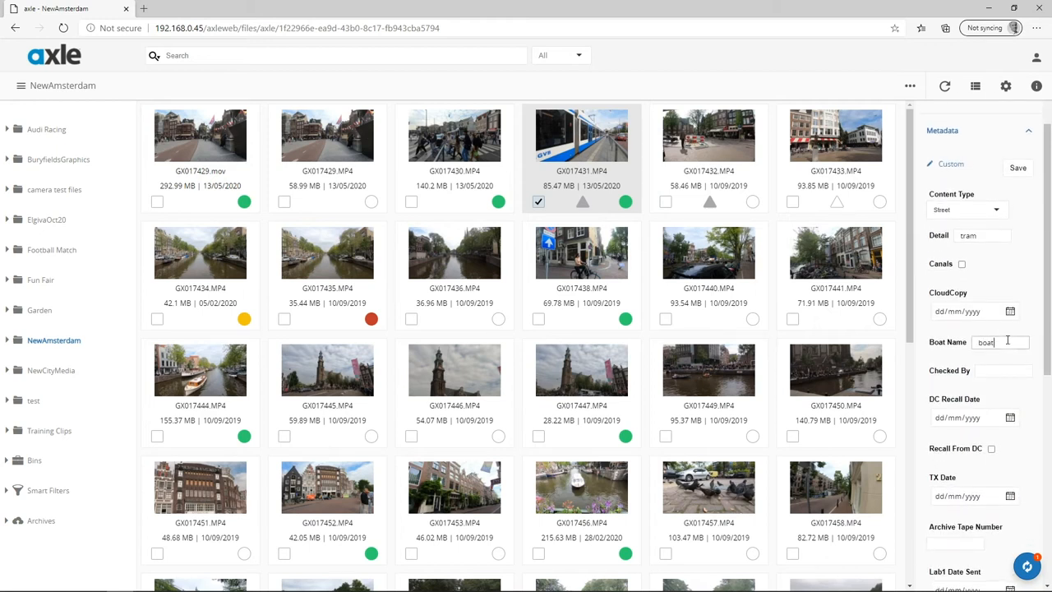
pyautogui.click(1017, 168)
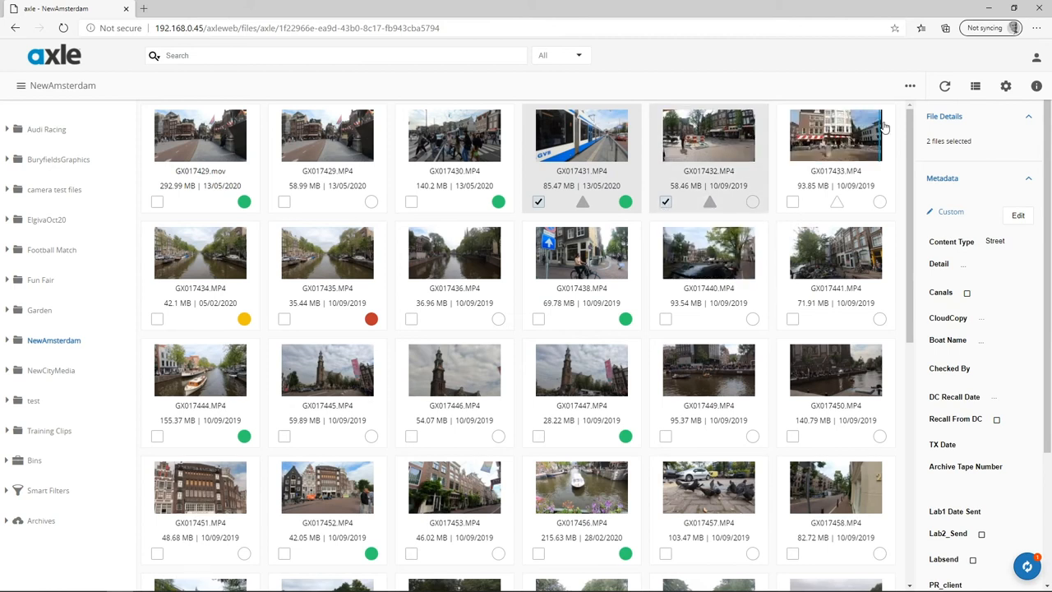
# Restore clips GX017431 and GX017432 from Archives
pyautogui.click(910, 85)
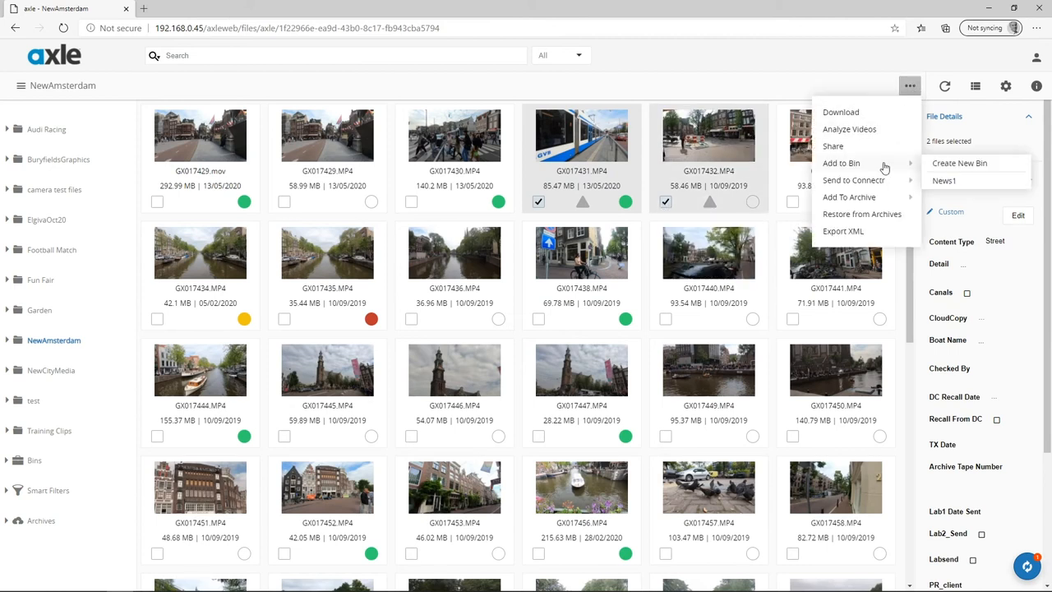
pyautogui.click(861, 214)
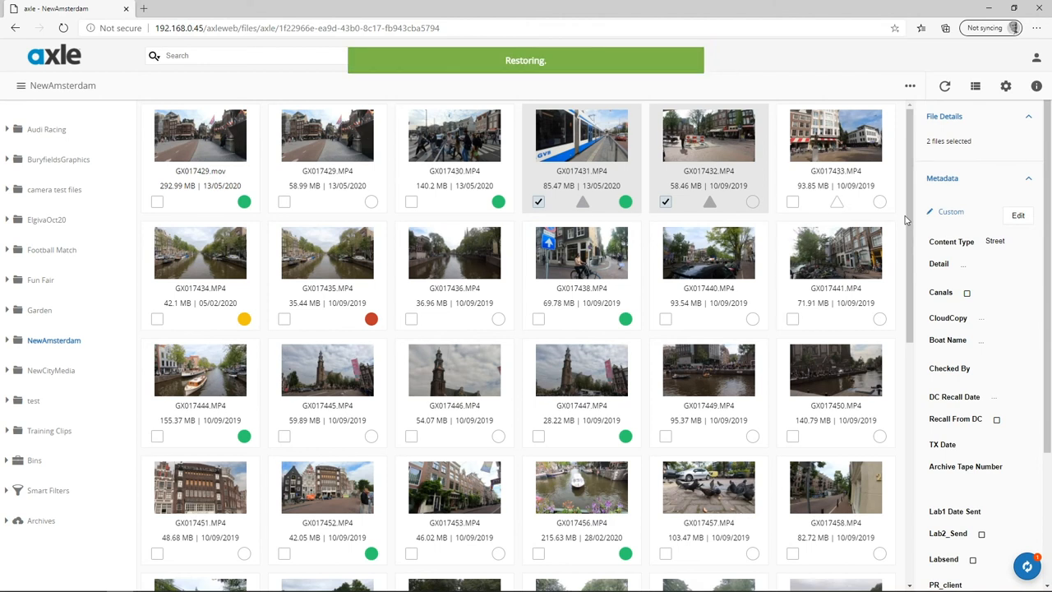